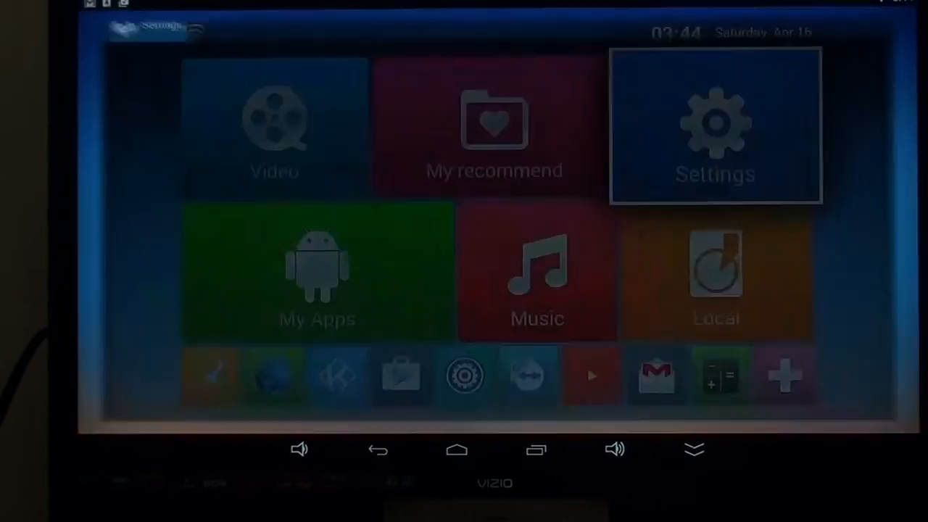
- Join the secured WPA2 Wi-Fi network with its password and return to the home screen
{"action": "left_click", "coordinate": [713, 123]}
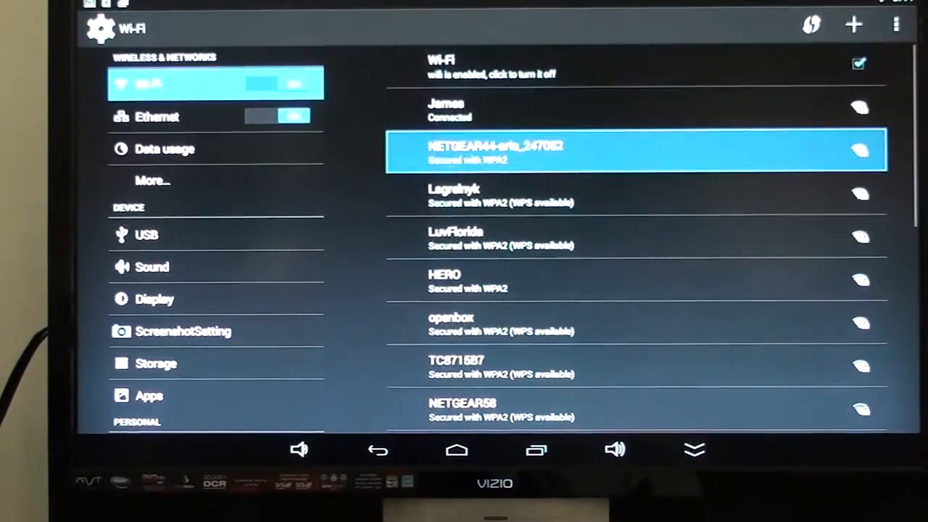
{"action": "left_click", "coordinate": [637, 149]}
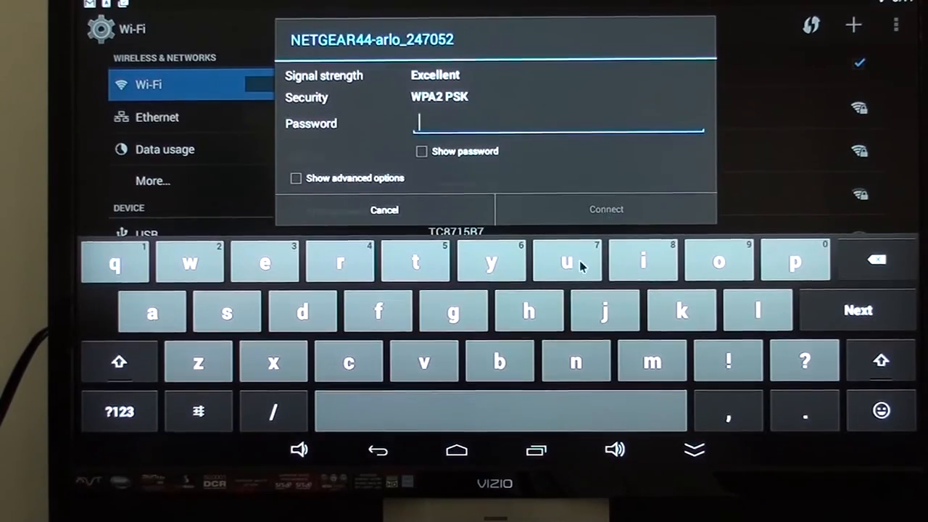
{"action": "left_click", "coordinate": [384, 208]}
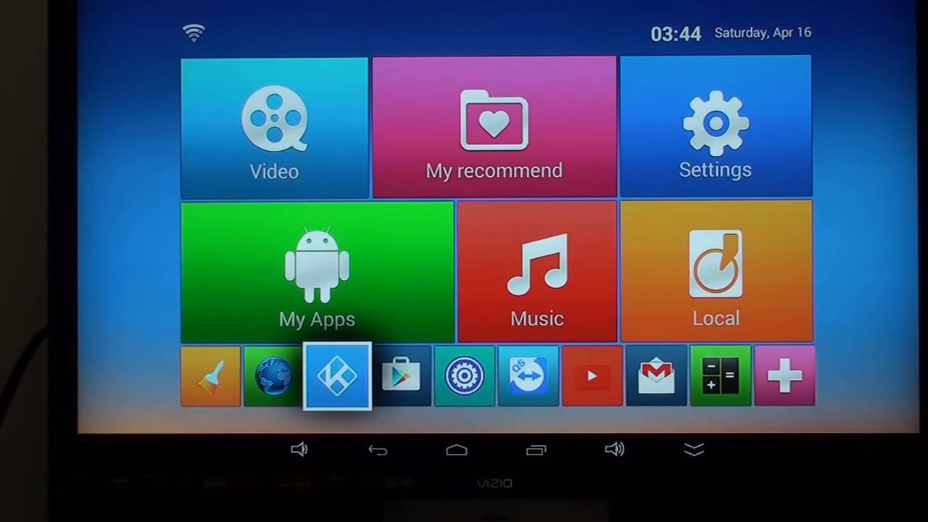
{"action": "left_click", "coordinate": [337, 375]}
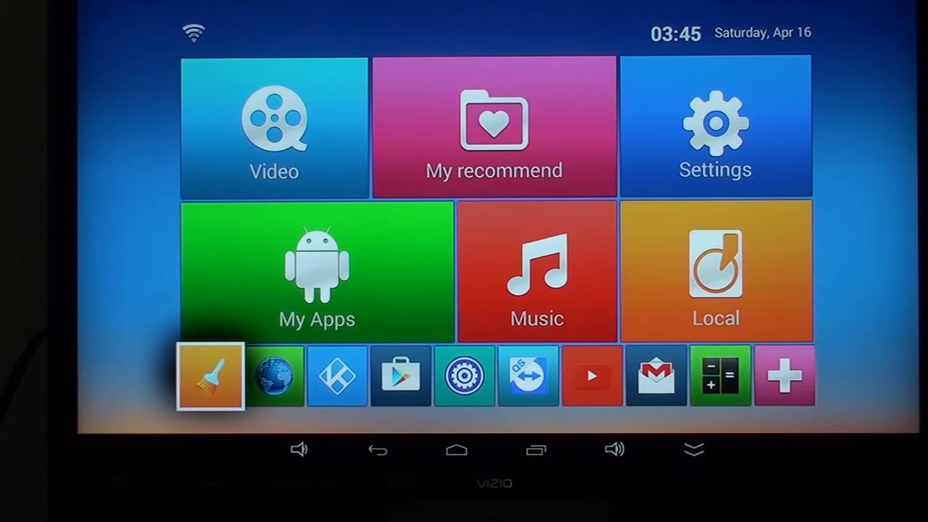
{"action": "left_click", "coordinate": [210, 376]}
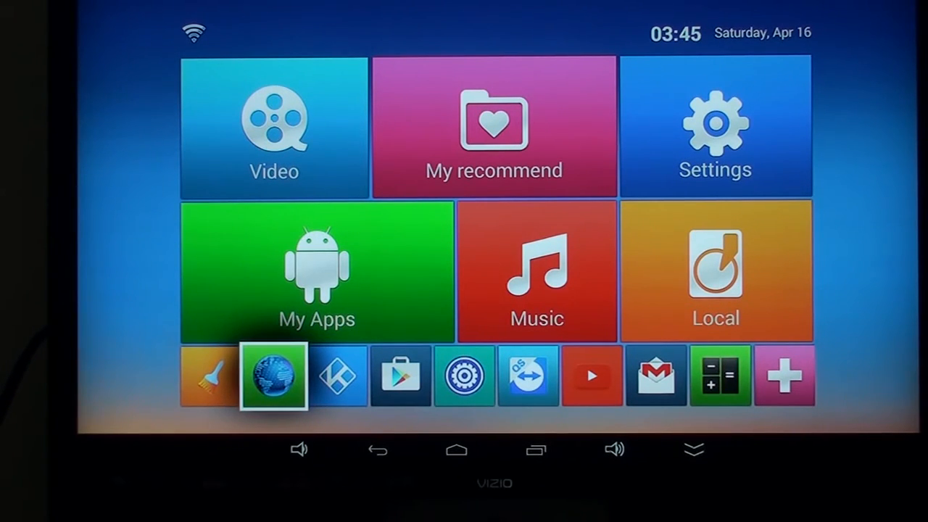
{"action": "left_click", "coordinate": [273, 374]}
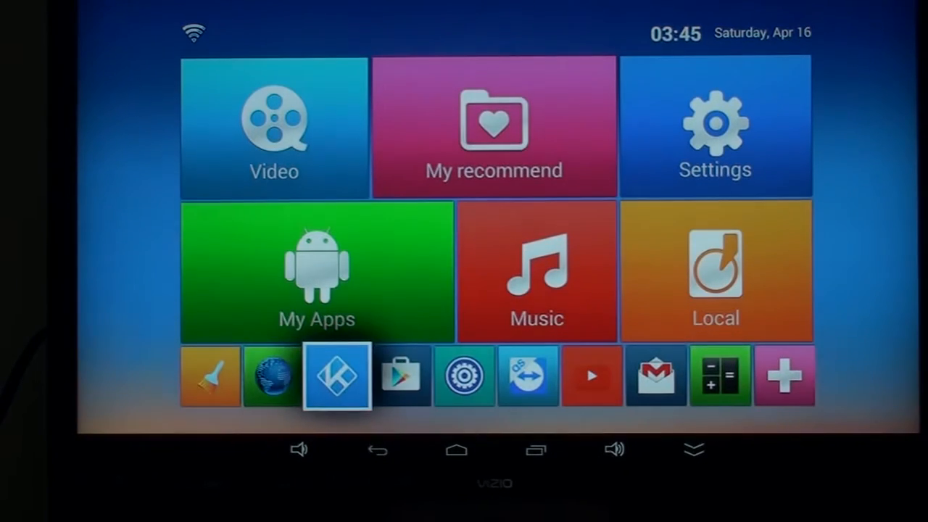
{"action": "left_click", "coordinate": [400, 374]}
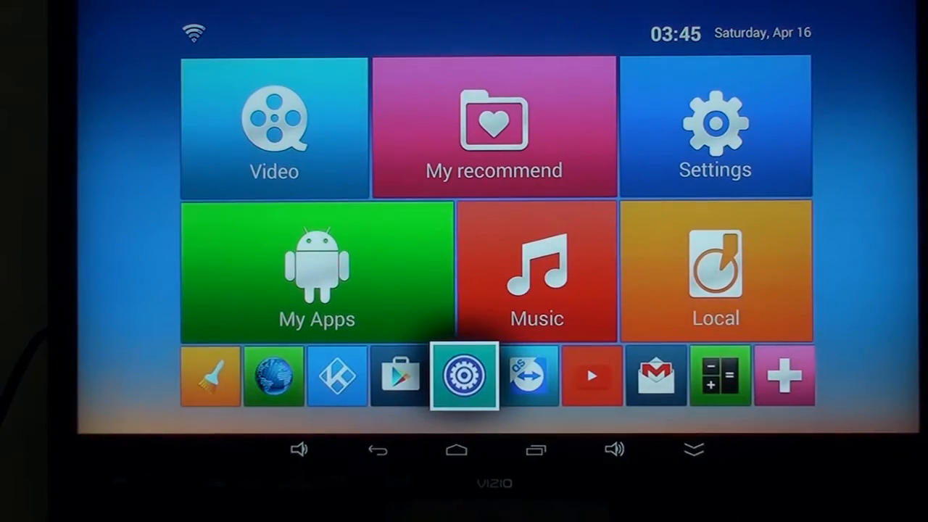
- Change the date format to year-first (2013-12-31) in Time And Date, then return home
{"action": "left_click", "coordinate": [464, 376]}
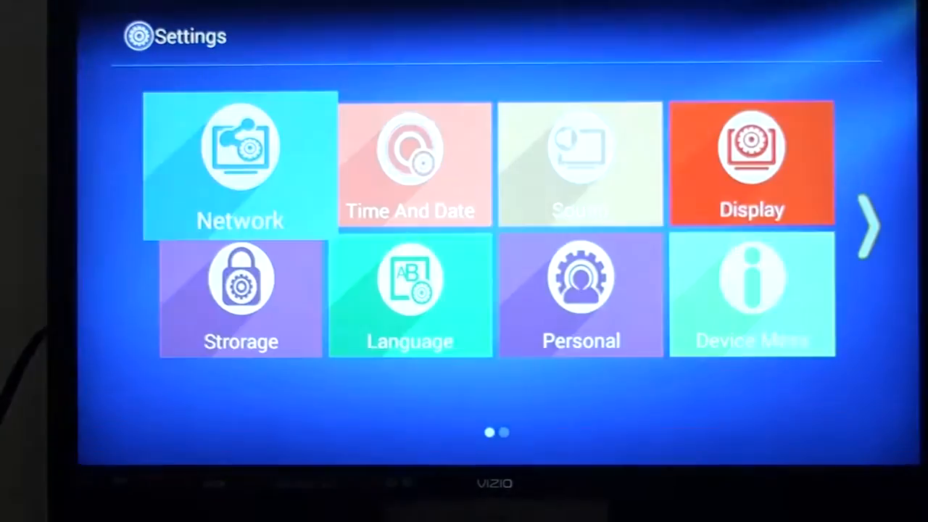
{"action": "left_click", "coordinate": [241, 165]}
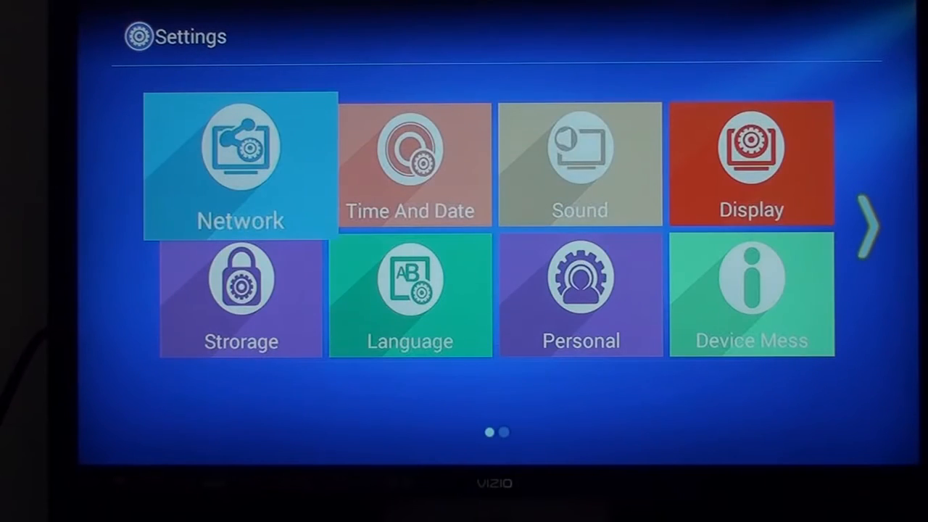
{"action": "left_click", "coordinate": [410, 165]}
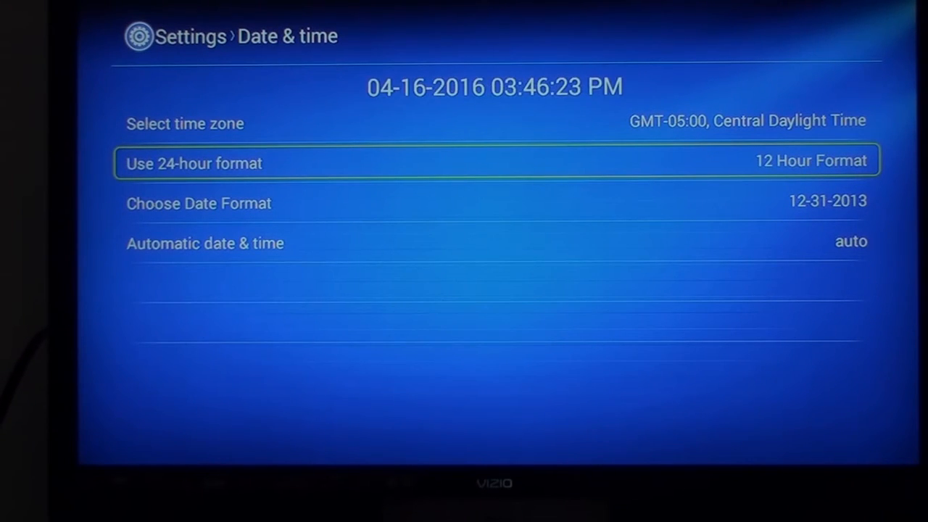
{"action": "key", "text": "Down"}
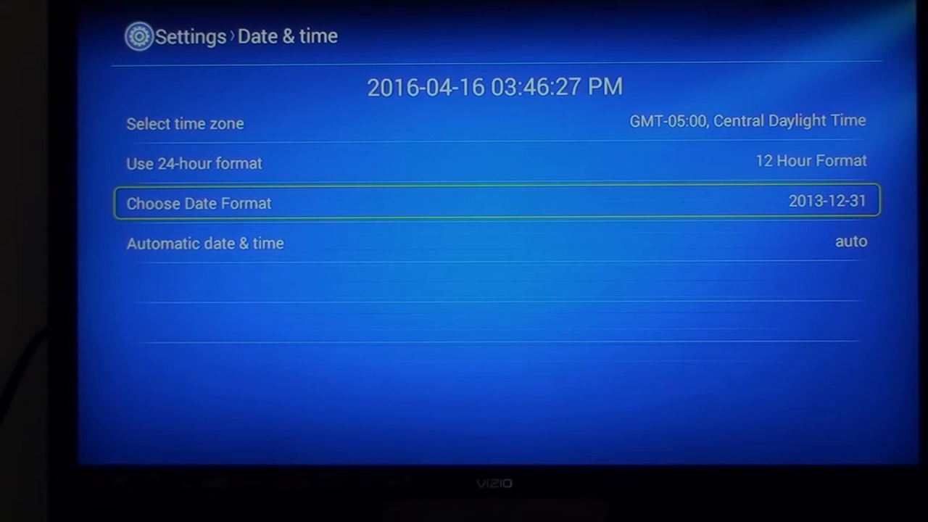
{"action": "left_click", "coordinate": [826, 203]}
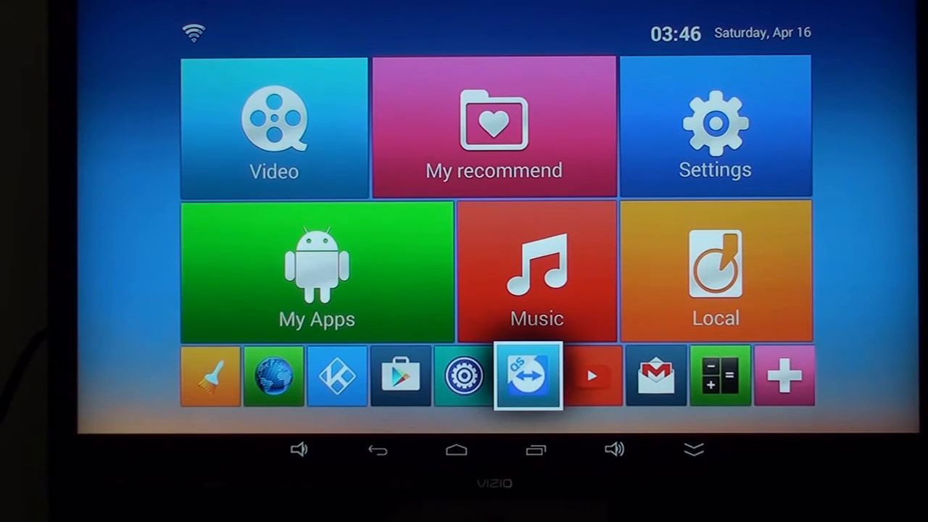
- Launch Kodi from the bottom row of the Android TV launcher
{"action": "left_click", "coordinate": [528, 374]}
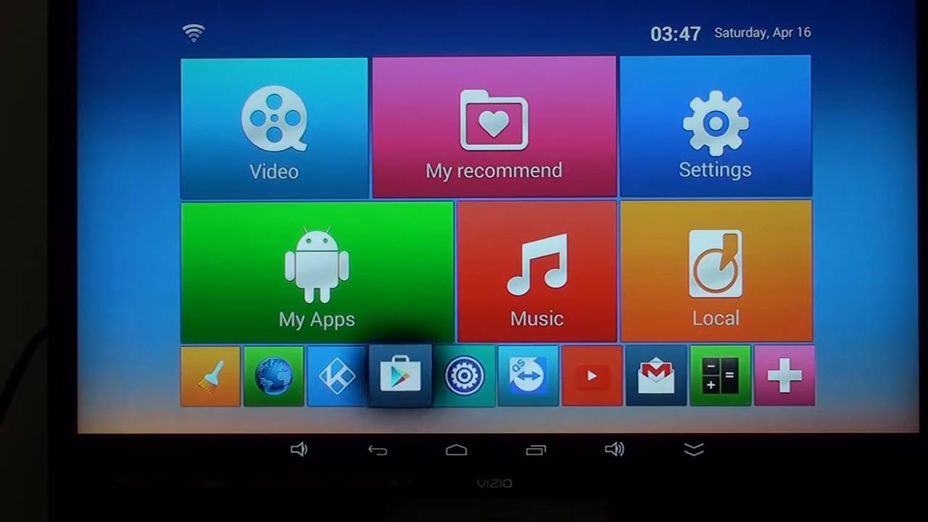
{"action": "left_click", "coordinate": [334, 375]}
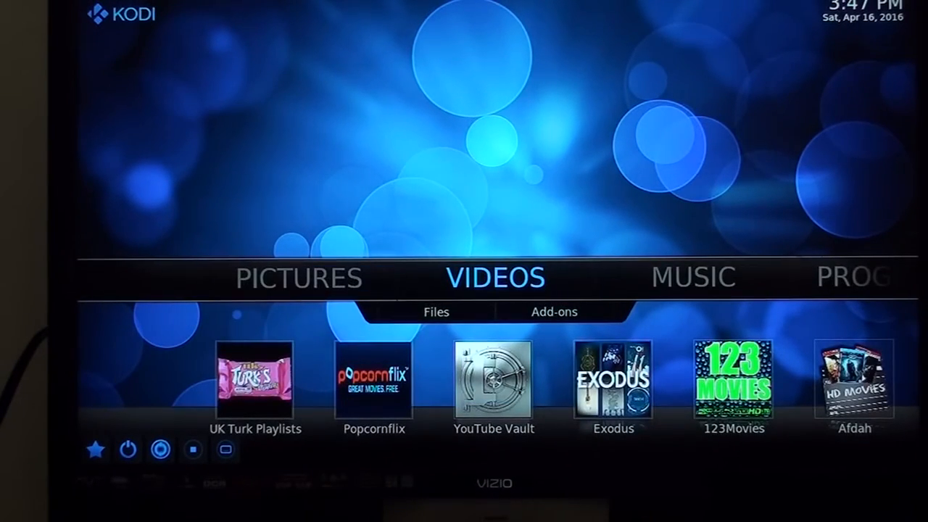
- Show the Video add-ons catalogue of 516 items via Get more
{"action": "left_click", "coordinate": [554, 312]}
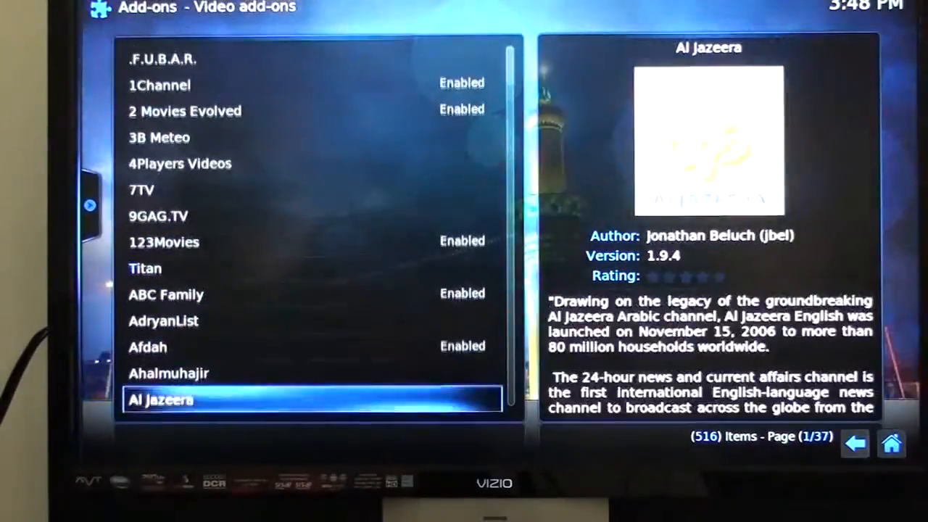
- Locate Bravo in the Video add-ons list and start its install so it shows downloading at 0%
{"action": "scroll", "scroll_direction": "down", "scroll_amount": 3}
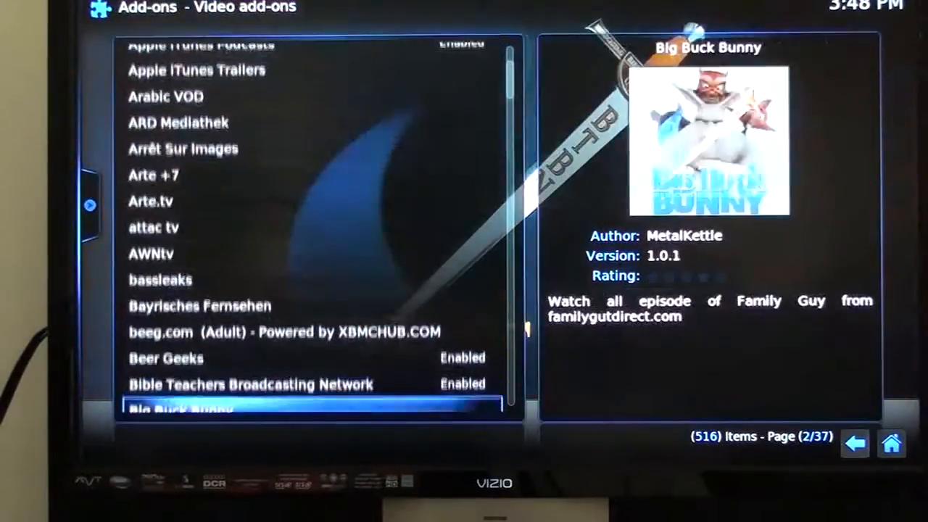
{"action": "scroll", "scroll_direction": "down", "scroll_amount": 3}
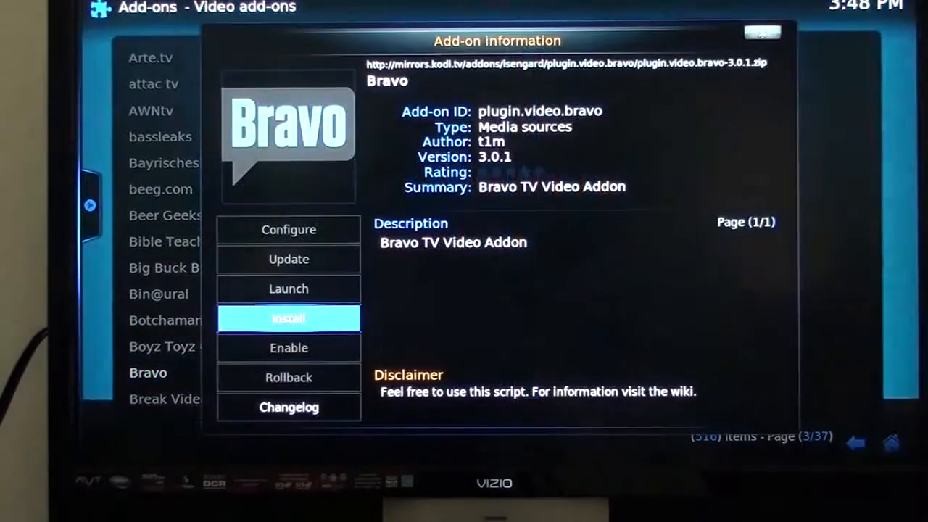
{"action": "left_click", "coordinate": [287, 319]}
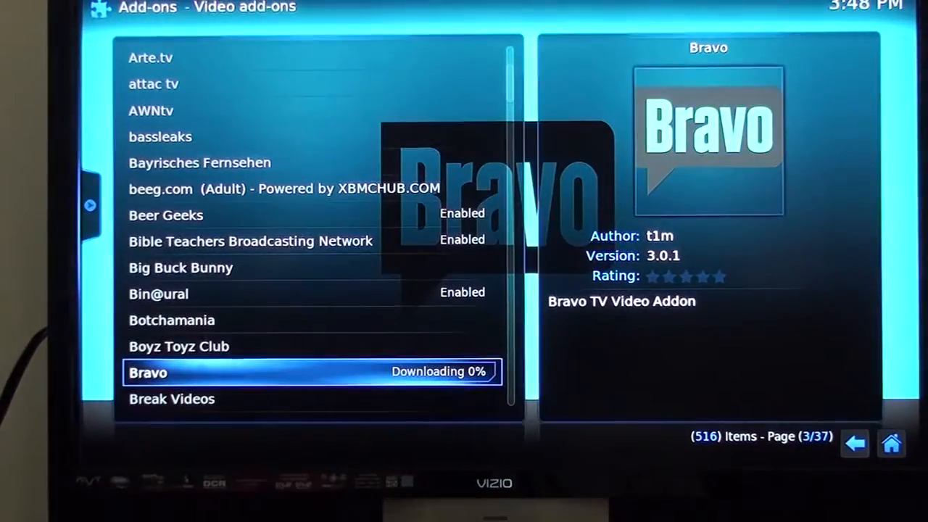